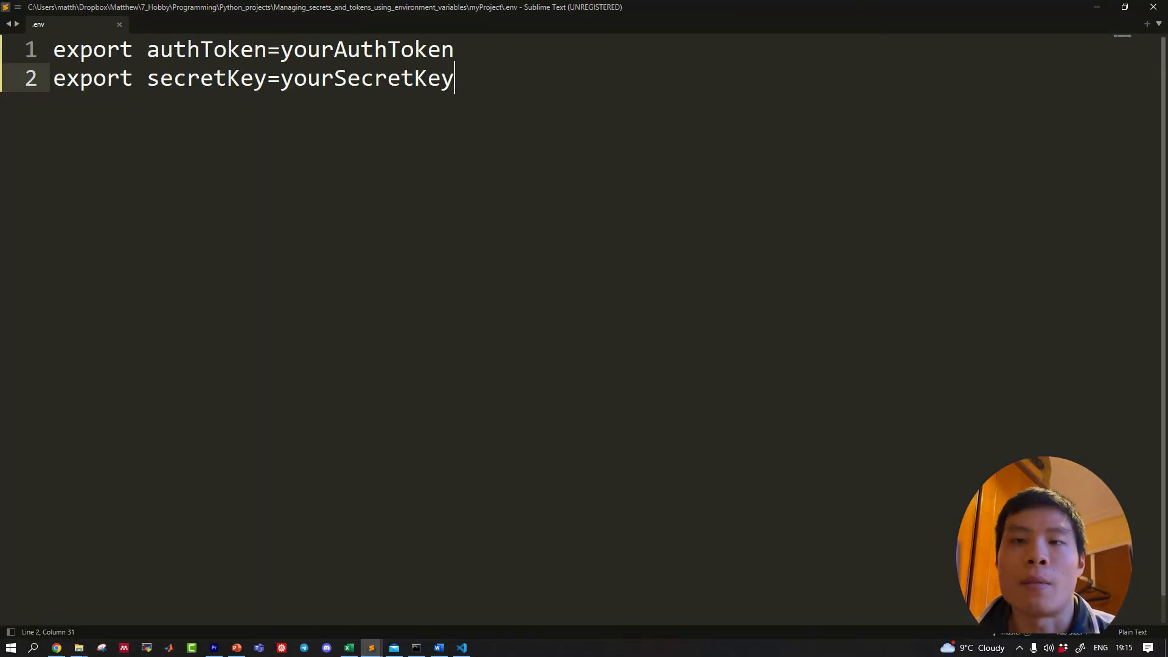
# Bring up the myProject folder in File Explorer after writing the .env exports.
pyautogui.doubleClick(206, 49)
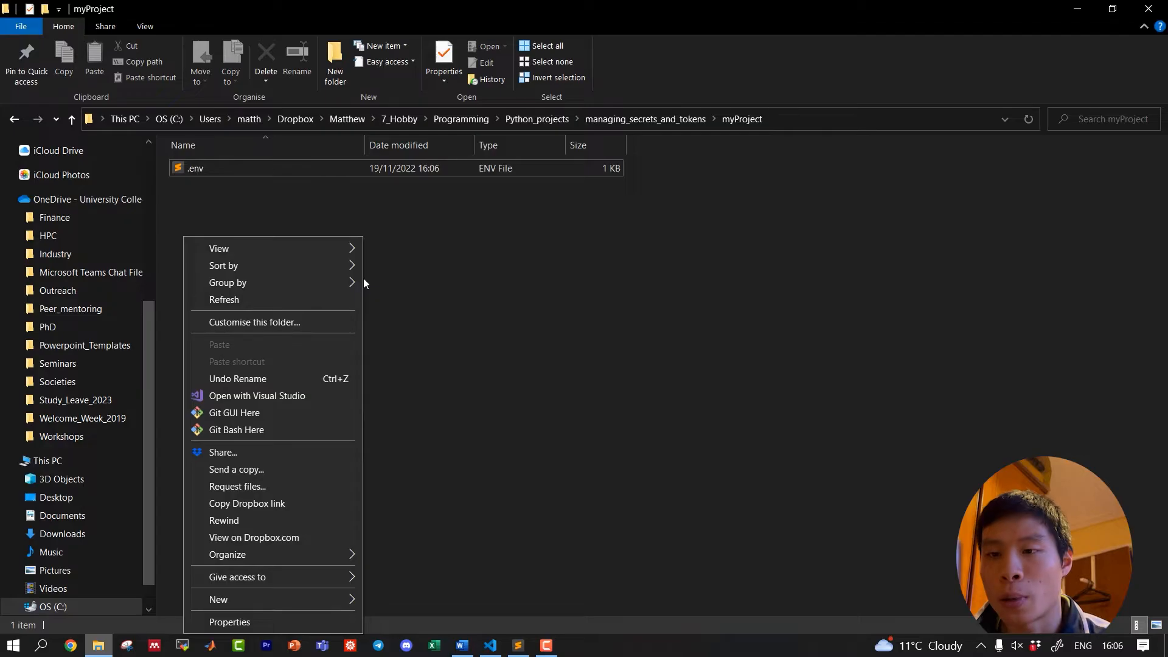
# Launch Git Bash in myProject, load .env with source, and return to the Word notes.
pyautogui.click(236, 429)
pyautogui.write('source .env')
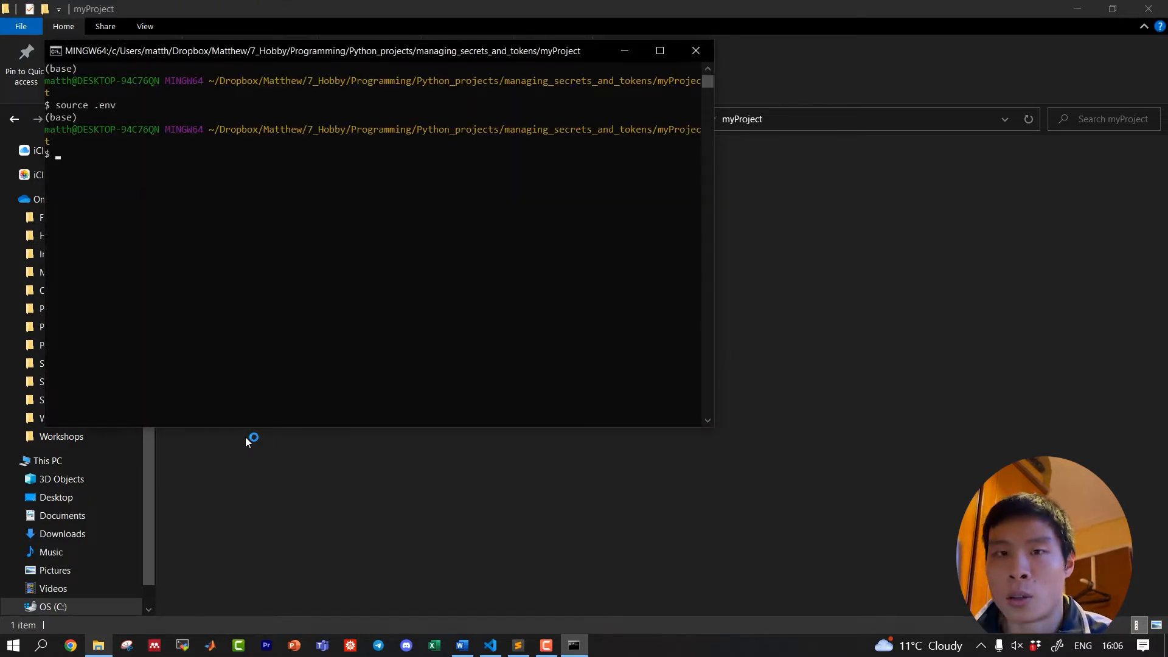
pyautogui.moveTo(585, 604)
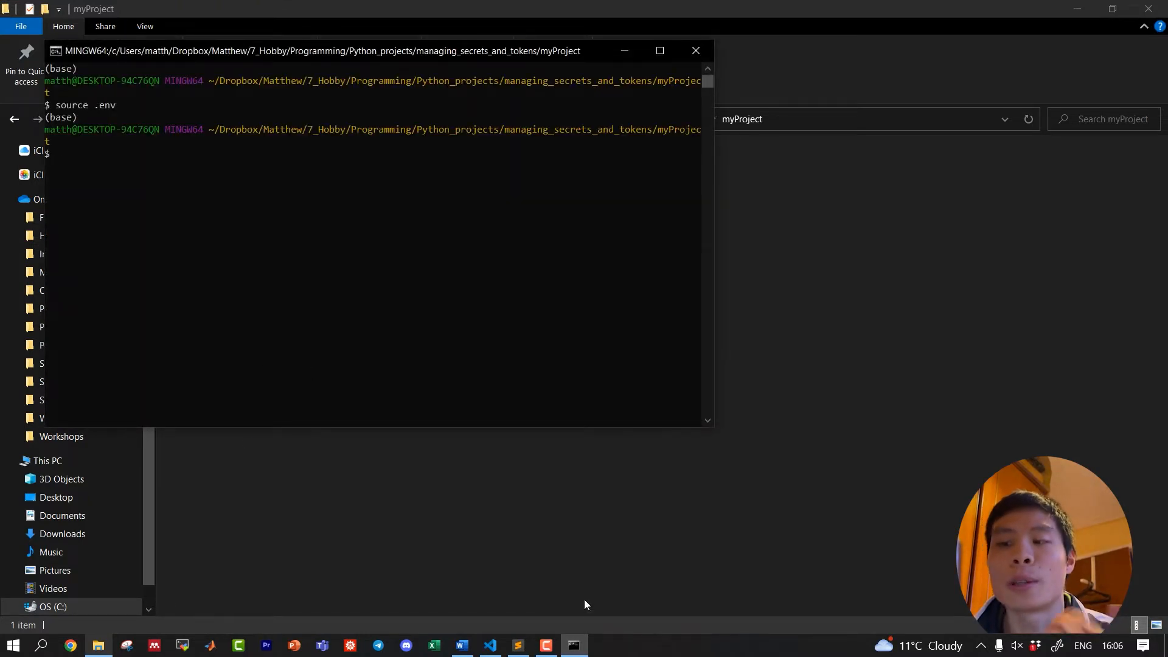
pyautogui.click(462, 645)
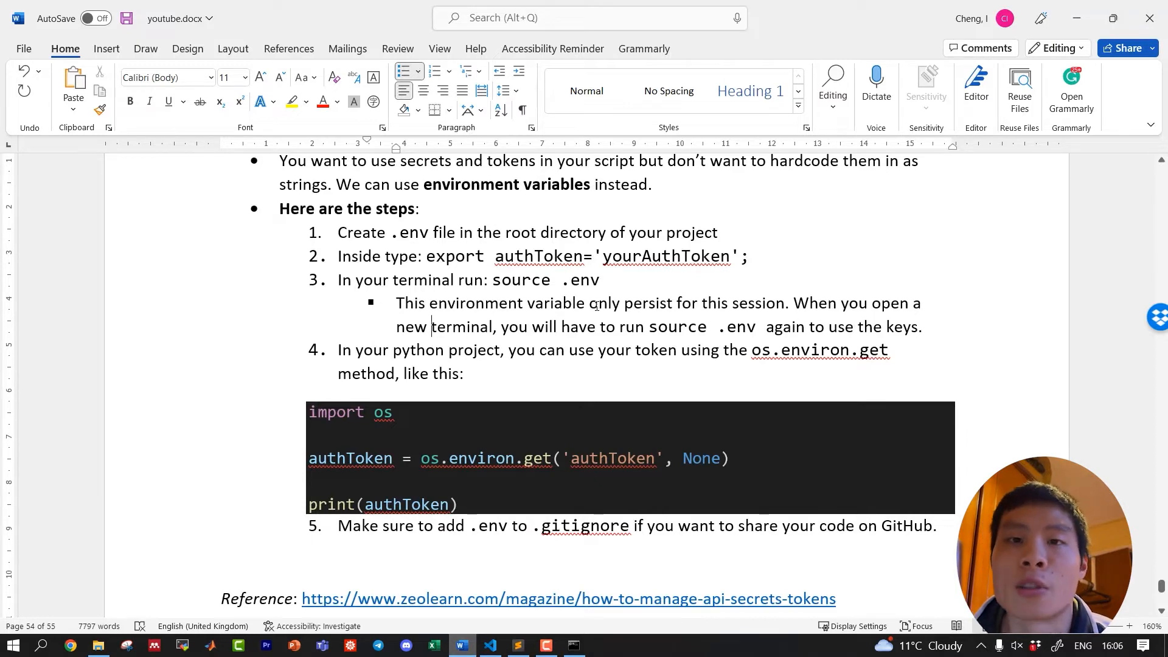
# Check the terminal, then review the os.environ.get code example in the Word notes.
pyautogui.click(573, 645)
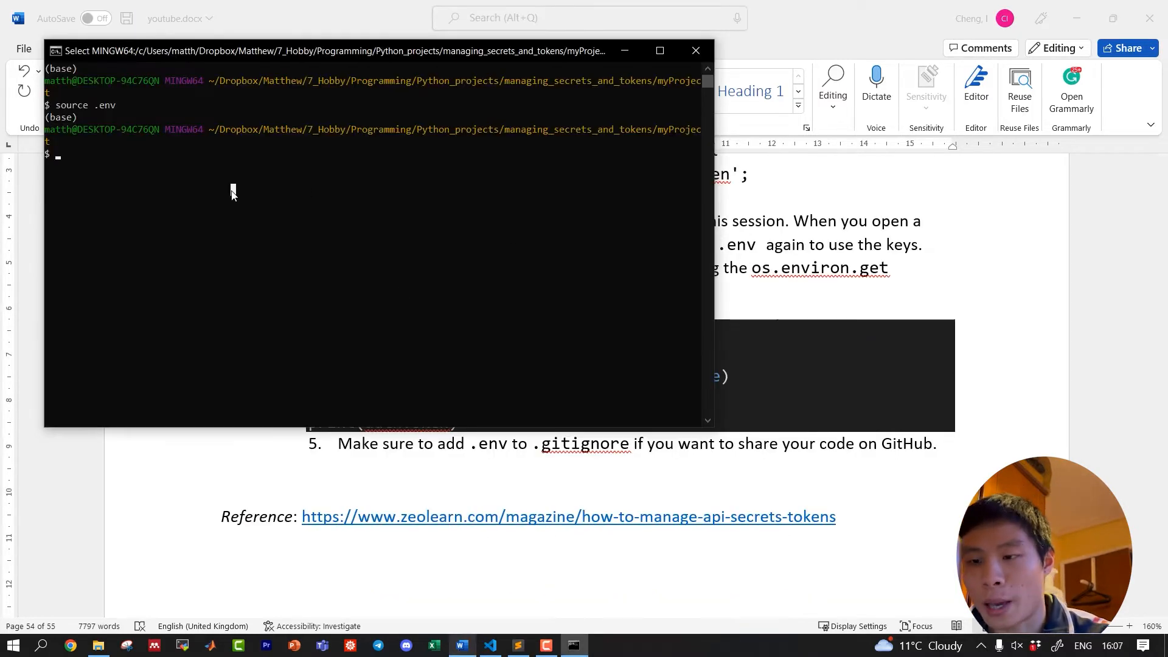
pyautogui.write('touc')
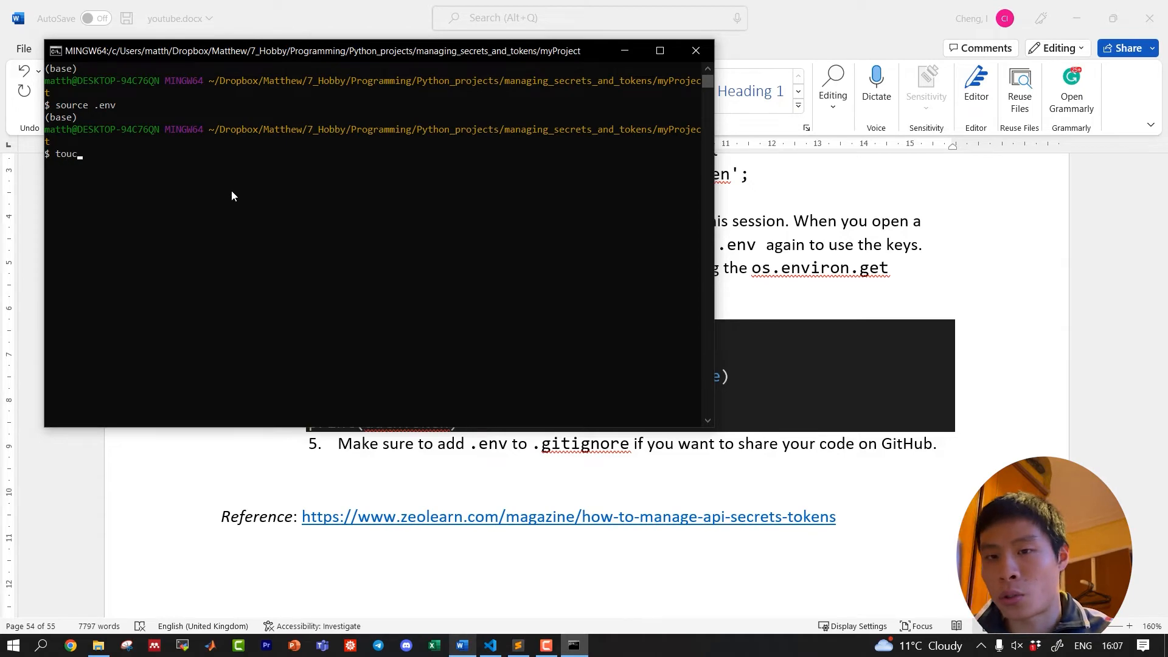
pyautogui.click(694, 49)
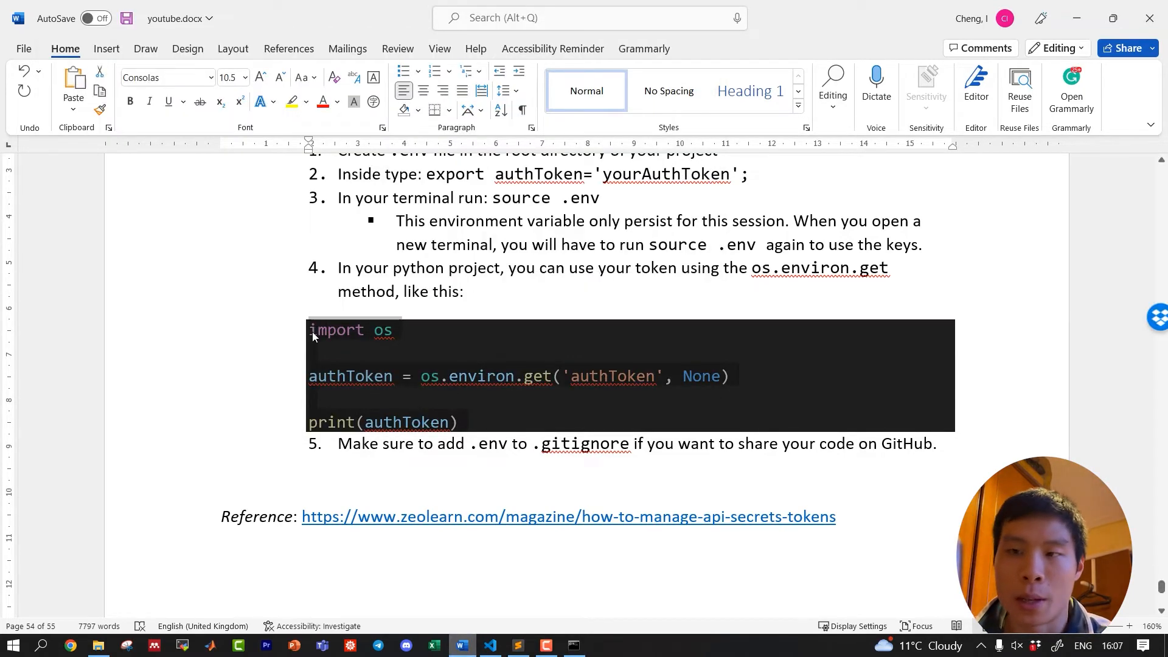
pyautogui.click(489, 645)
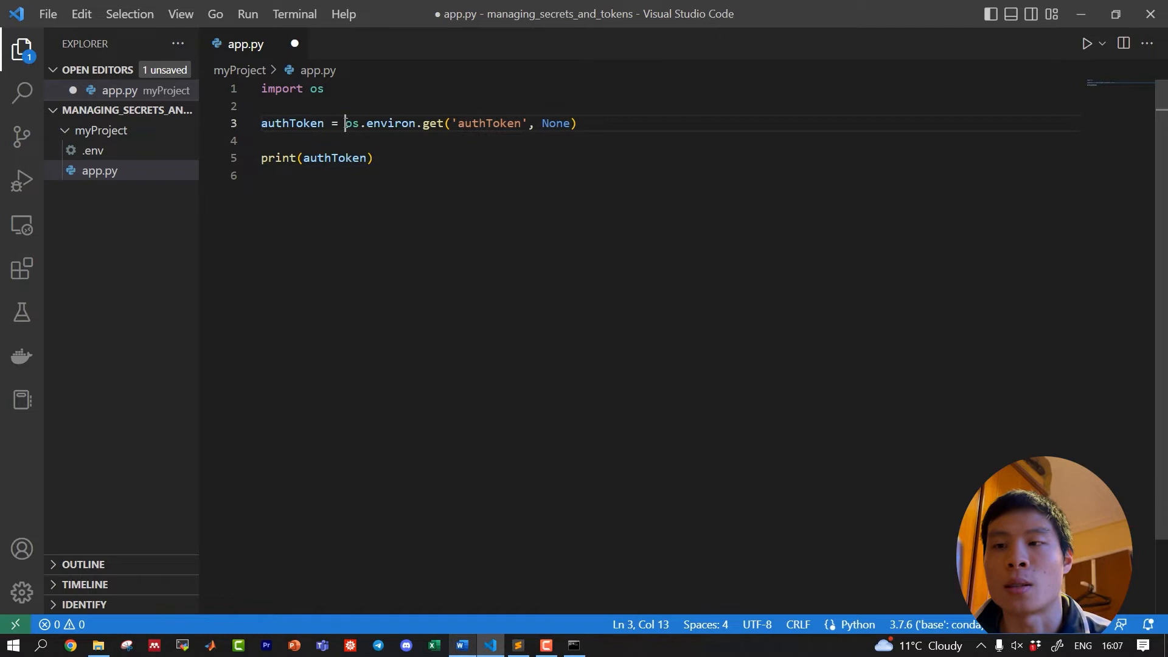
# Highlight os.environ.get('authToken', None) and its None default in app.py, then save.
pyautogui.moveTo(345, 123); pyautogui.dragTo(576, 123)
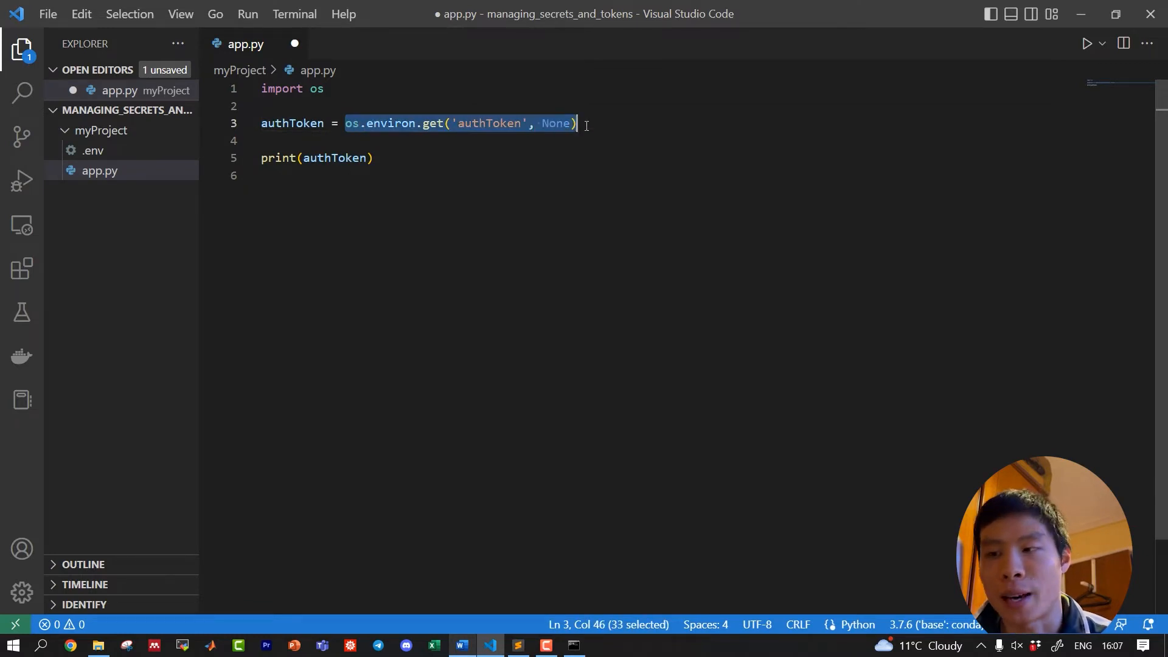
pyautogui.click(529, 123)
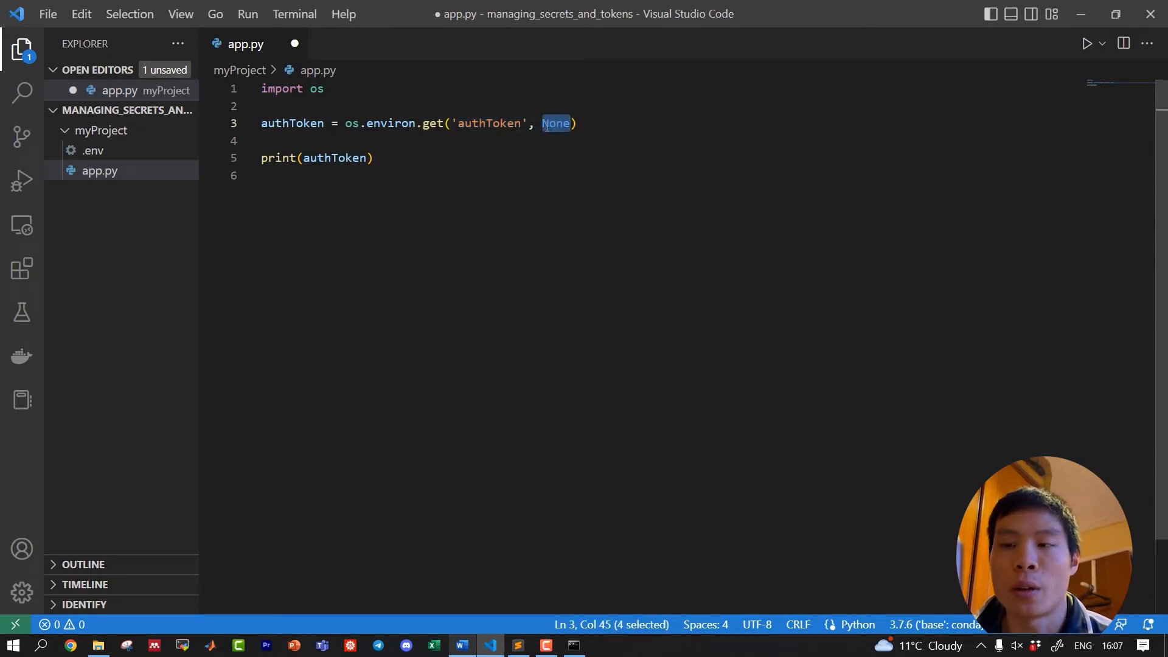
pyautogui.press('ctrl+s')
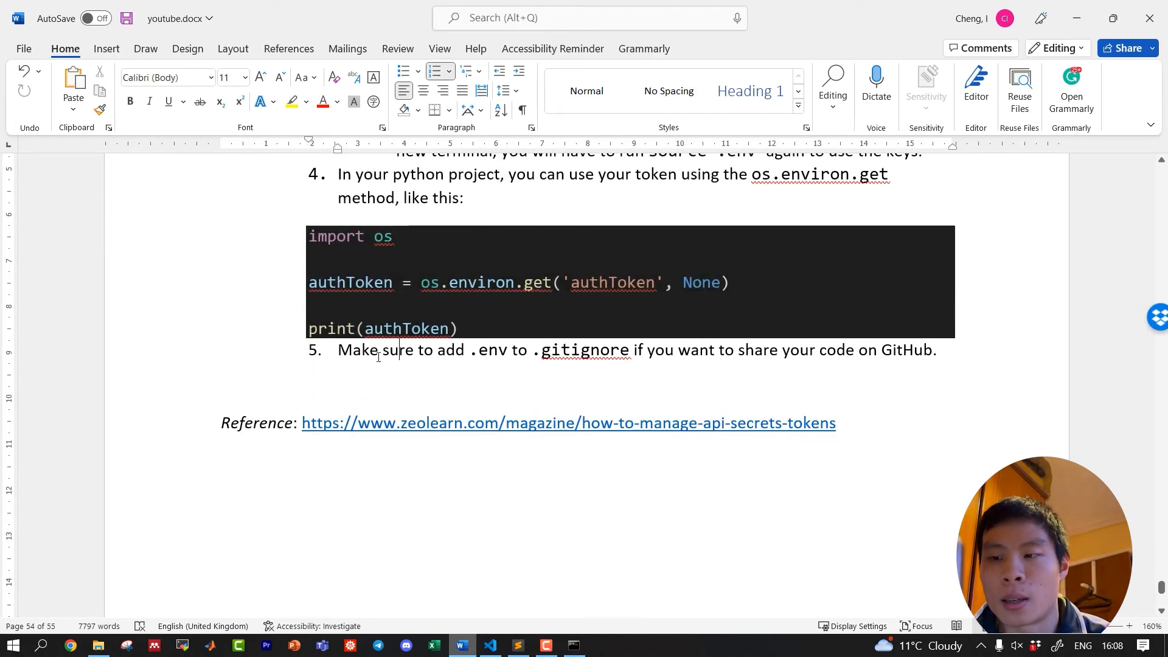
pyautogui.doubleClick(585, 350)
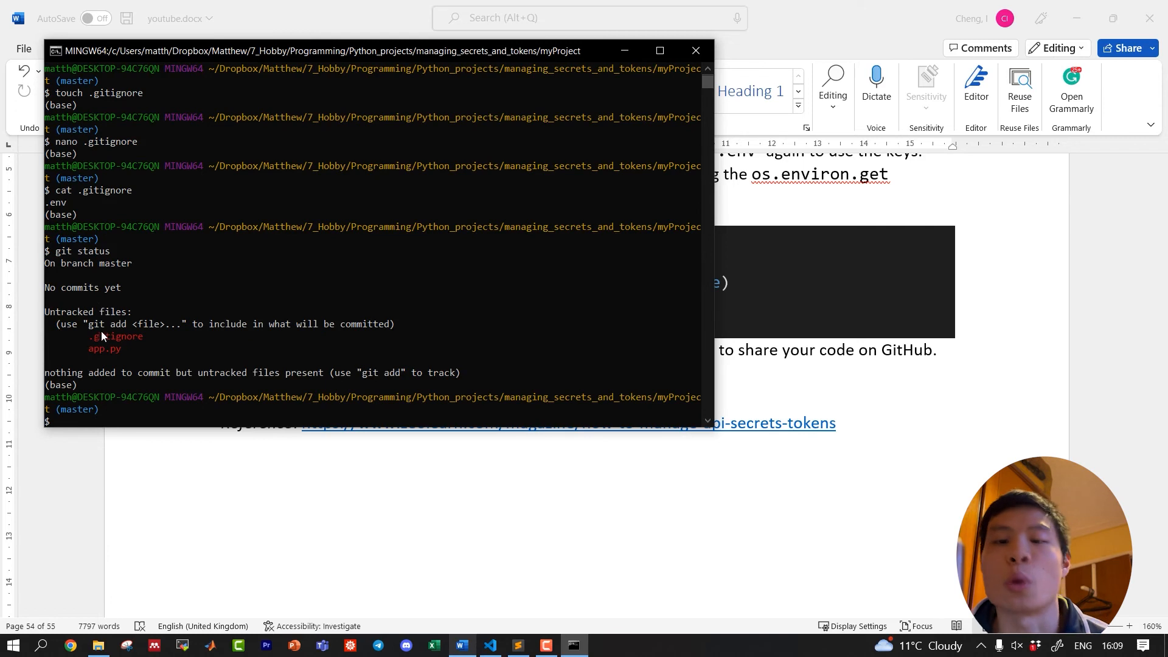
# Mark .gitignore and app.py as the only untracked files in git status.
pyautogui.moveTo(91, 336); pyautogui.dragTo(119, 348)
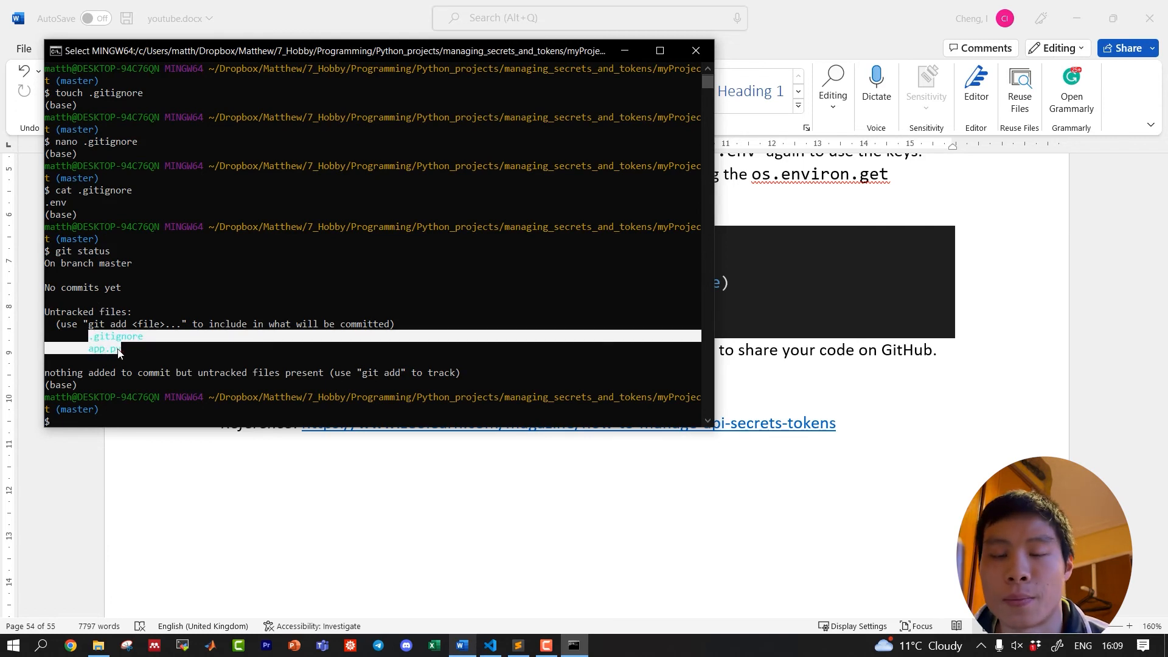